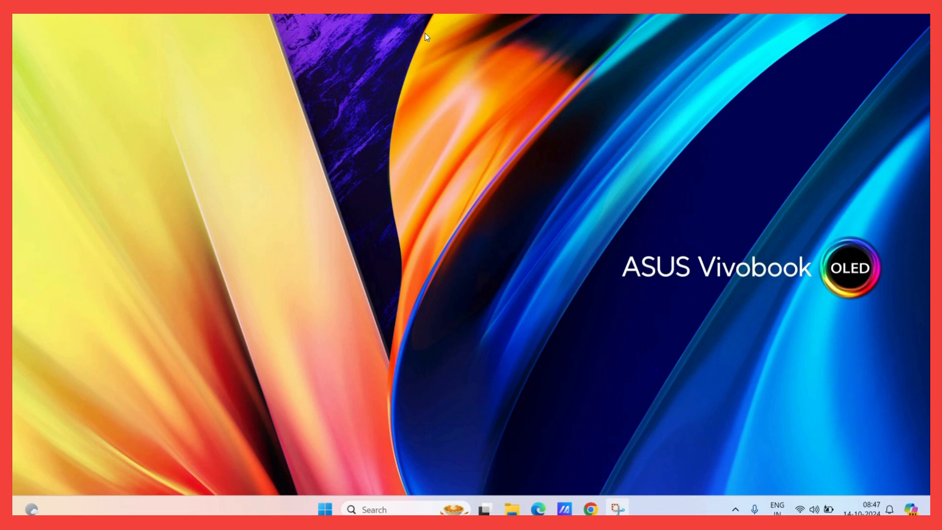
mouse_move(538, 276)
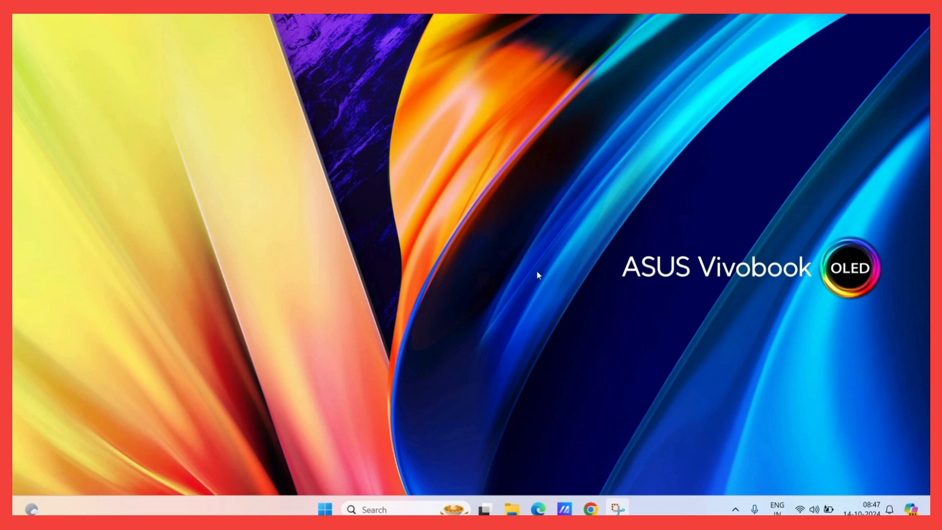
Step: Launch Google Chrome from its taskbar icon, loading the Chrome Web Store page
click(581, 509)
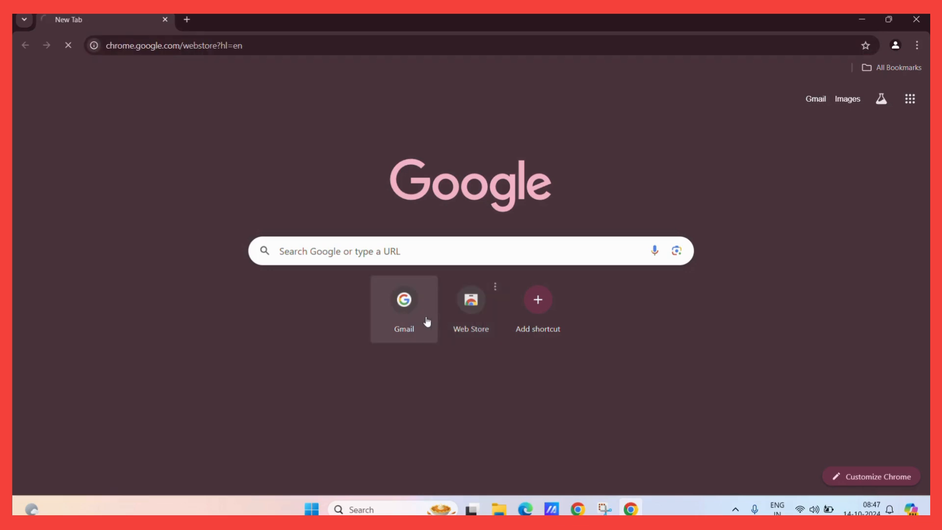
Step: Open Gmail from the New Tab shortcut in two tabs, then return to the Chrome Web Store tab
click(403, 299)
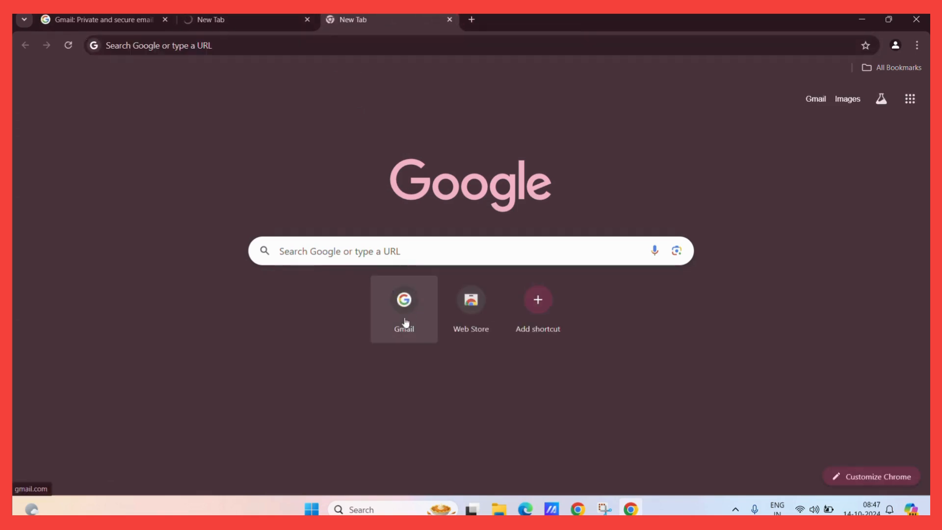
click(404, 299)
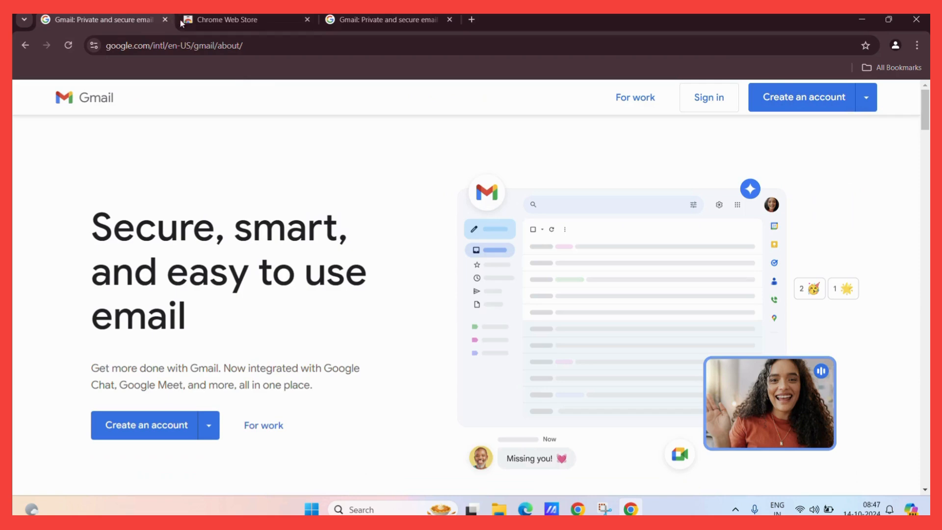
mouse_move(227, 19)
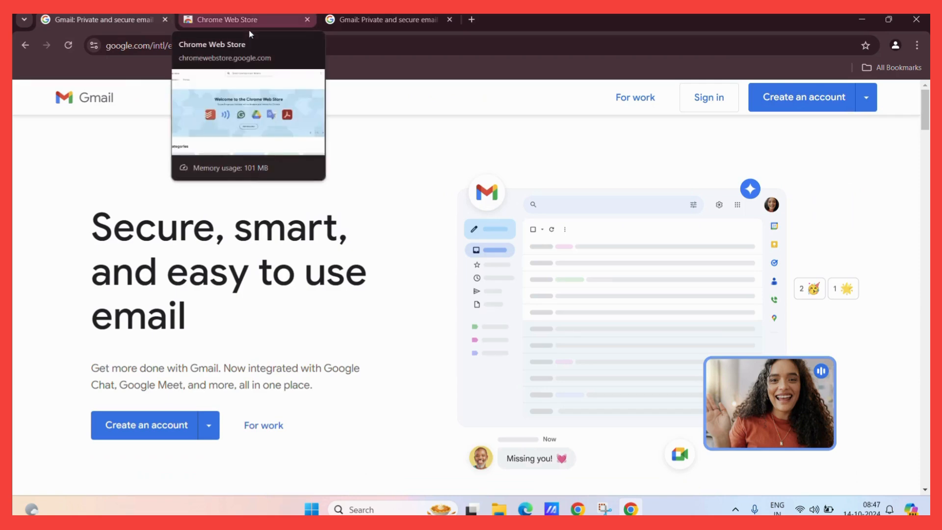
click(245, 19)
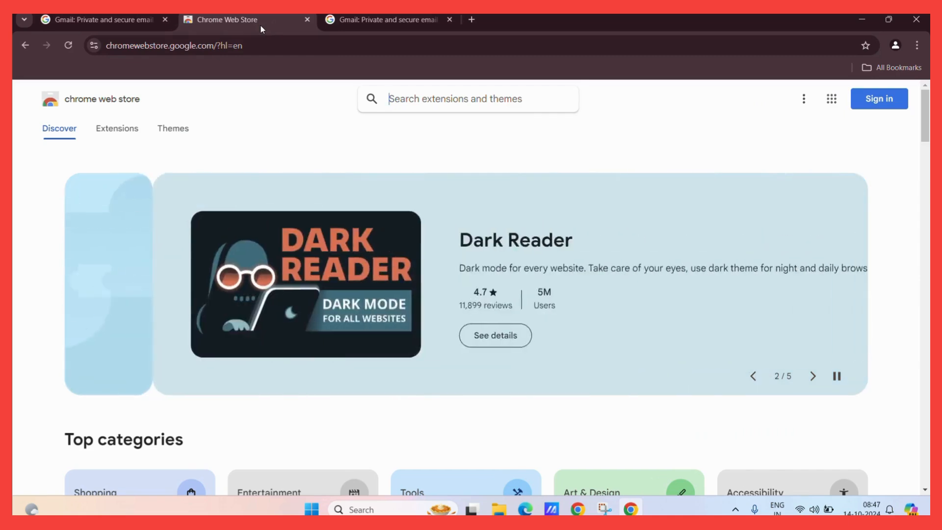
Step: Pin the Chrome Web Store tab so it sits first, ahead of both Gmail tabs
right_click(240, 19)
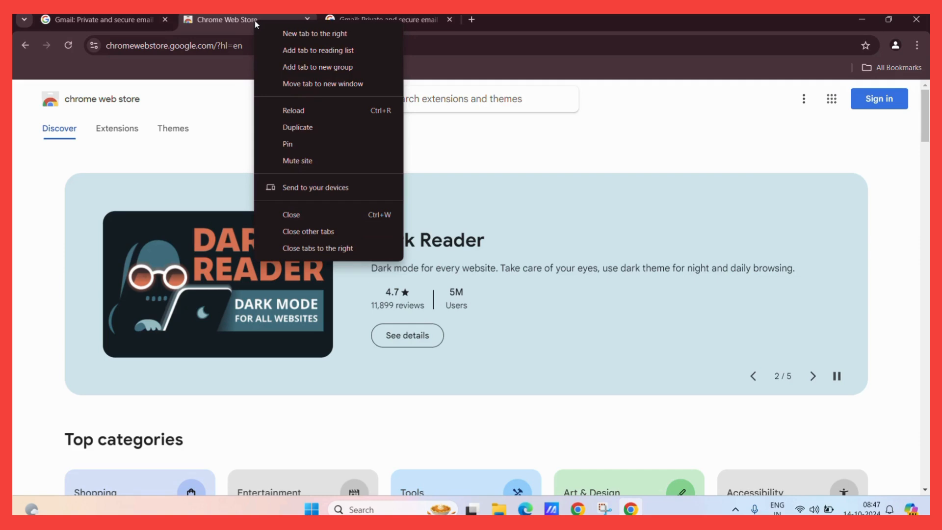
mouse_move(307, 143)
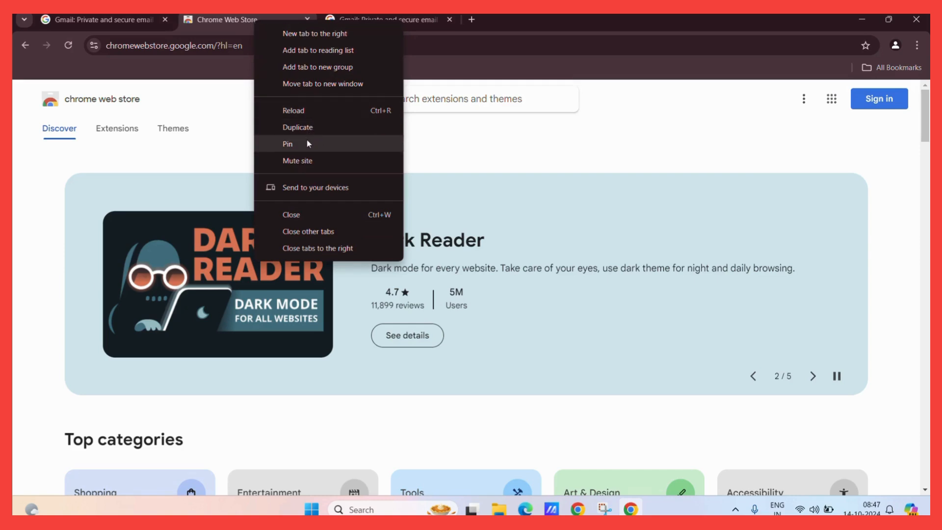
mouse_move(295, 147)
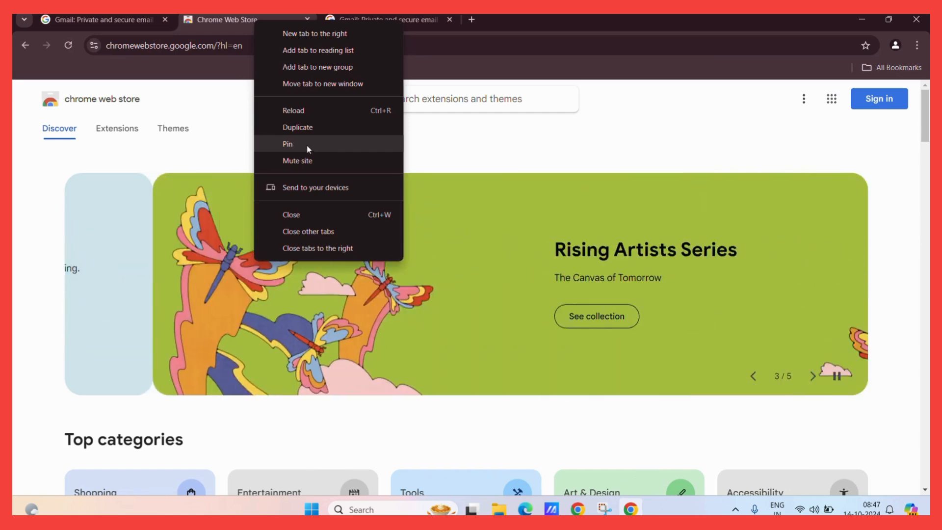
click(291, 215)
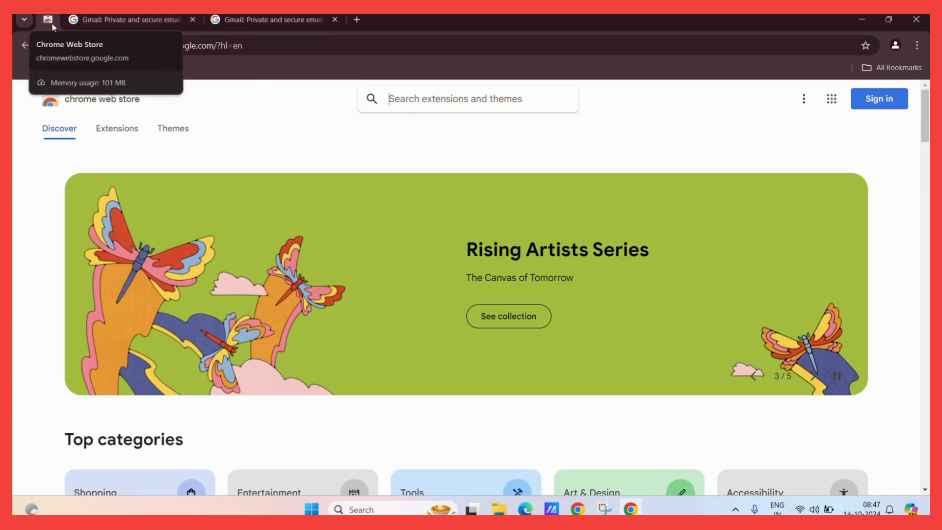
Step: Close every Gmail tab, leaving only the pinned Chrome Web Store tab
click(126, 19)
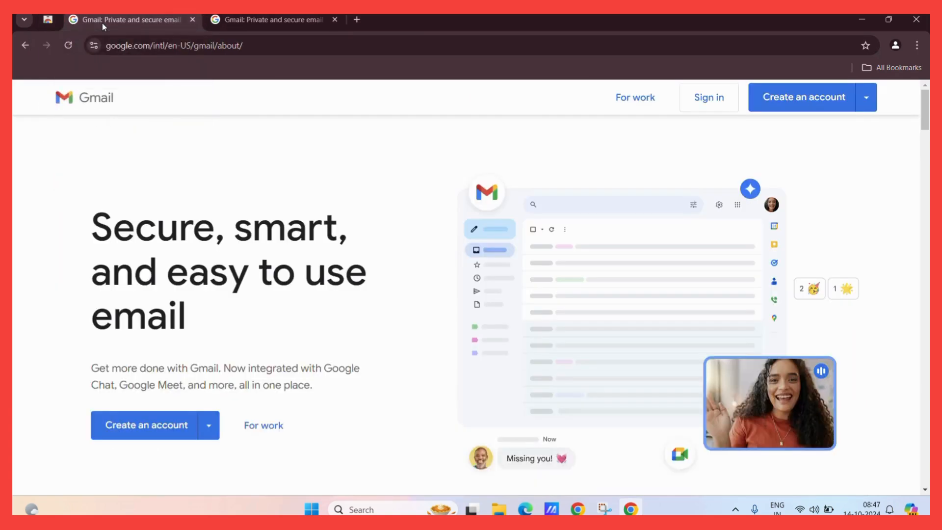
click(48, 19)
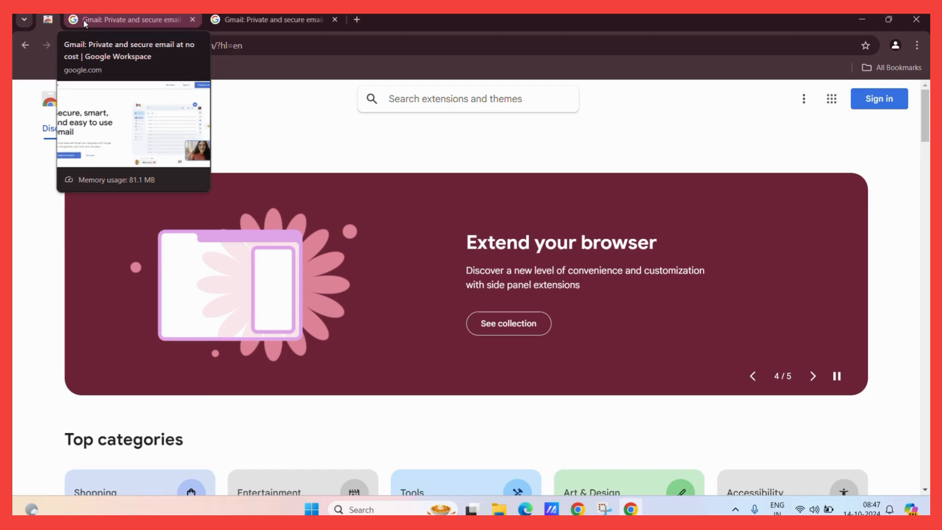
right_click(271, 20)
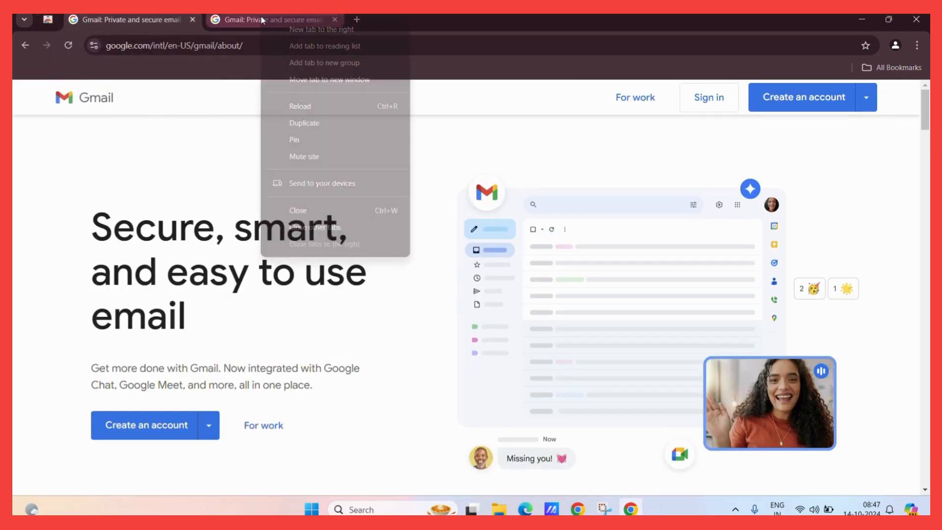
click(304, 123)
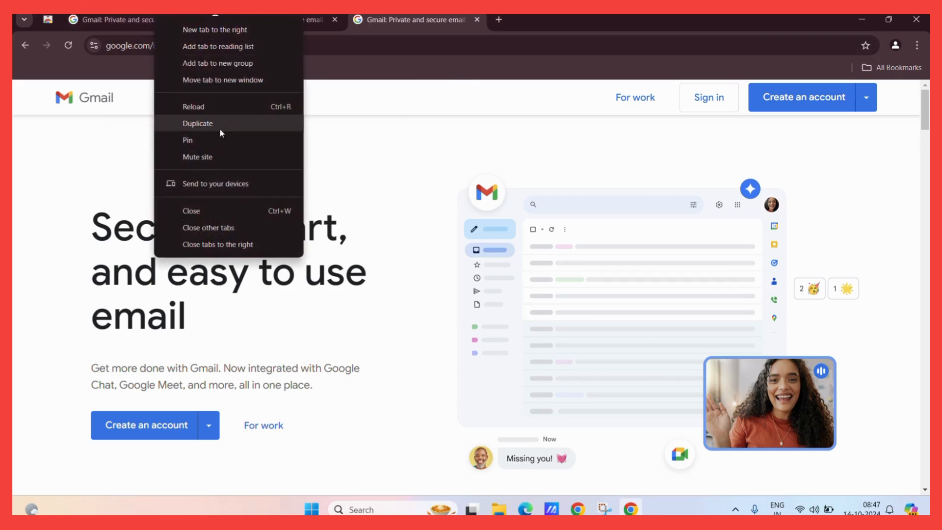
click(198, 123)
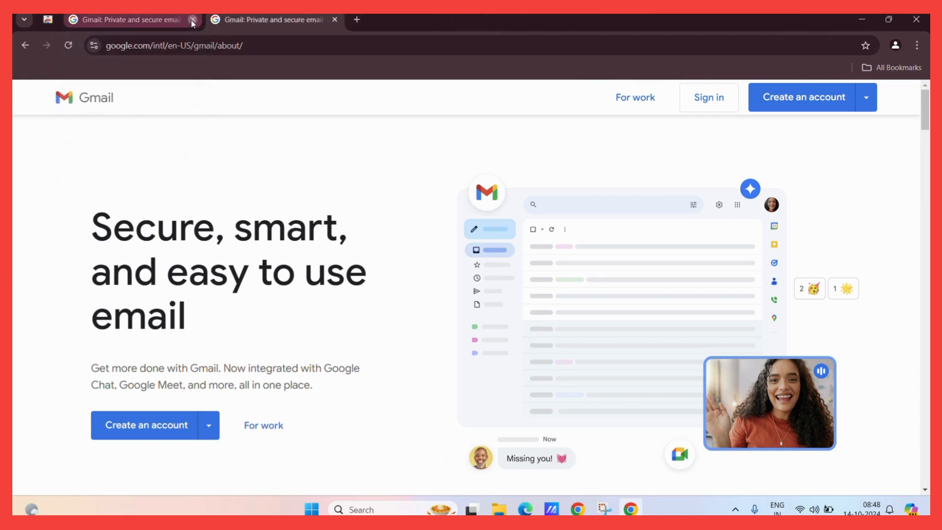
click(192, 19)
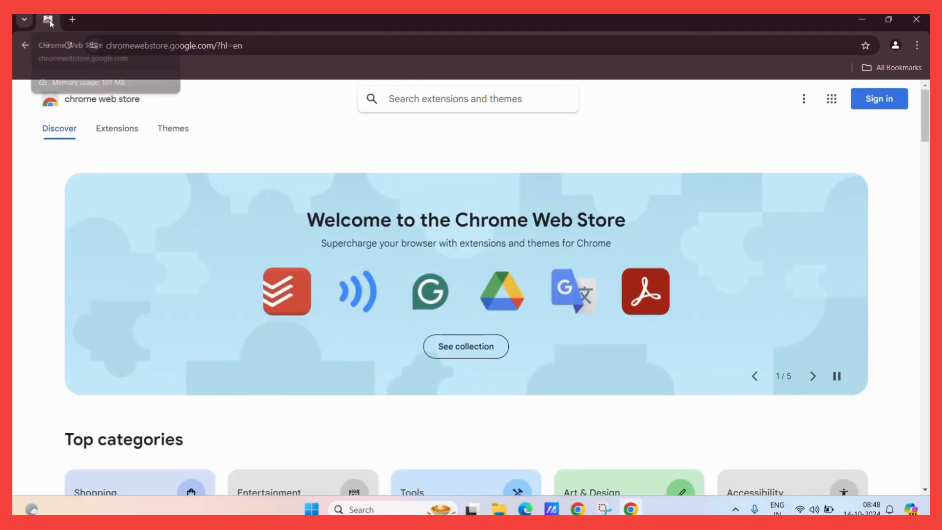
Step: Unpin the Chrome Web Store tab, then close it to shut Chrome and show the desktop
right_click(48, 20)
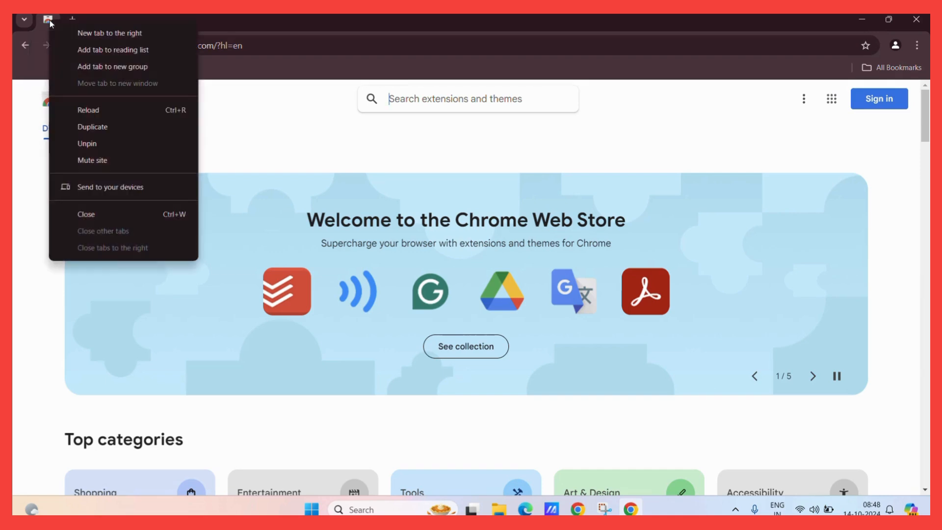
mouse_move(114, 145)
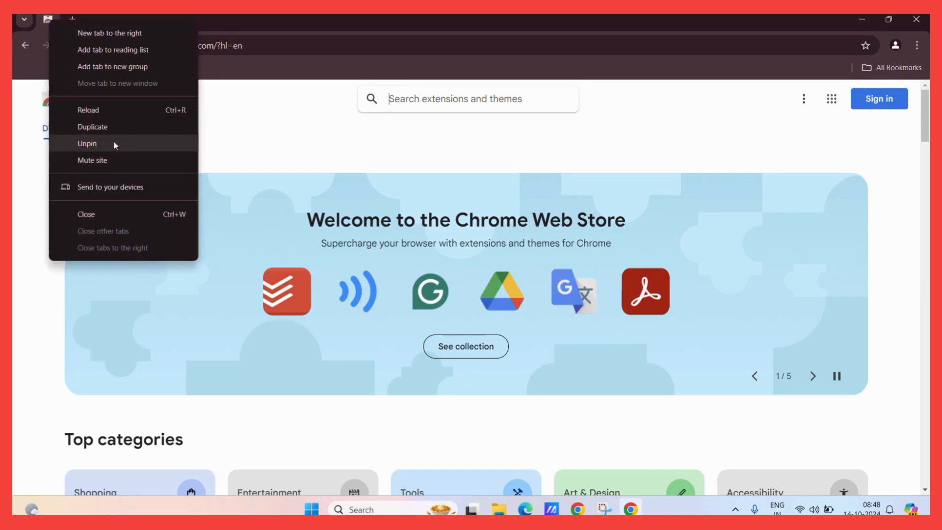
click(87, 142)
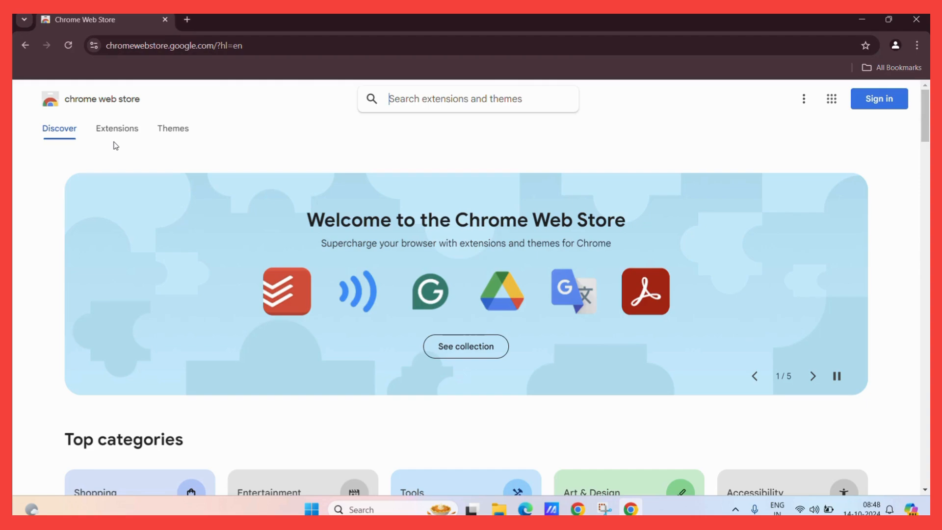
click(813, 376)
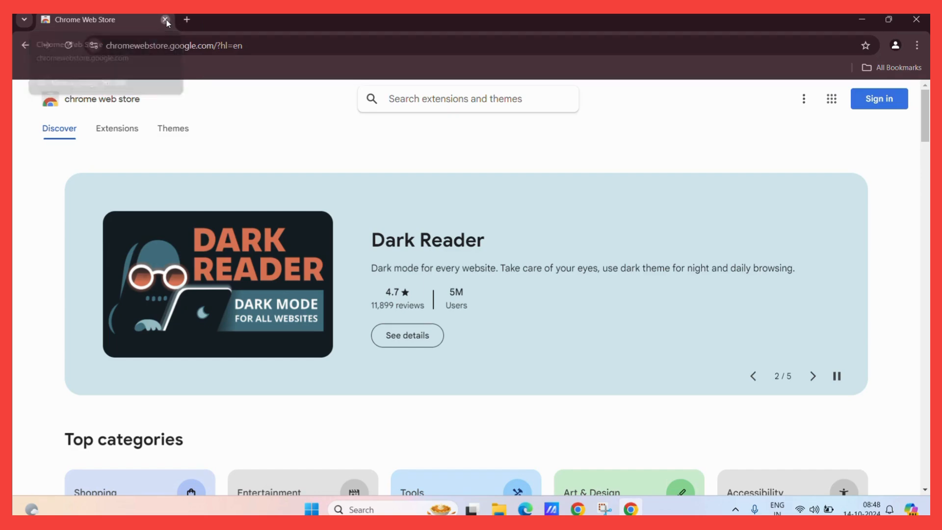
click(165, 19)
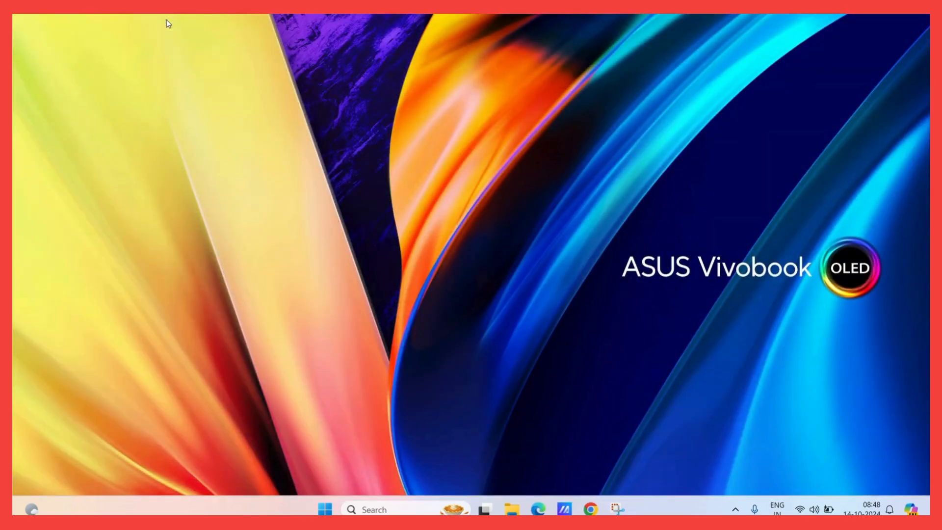